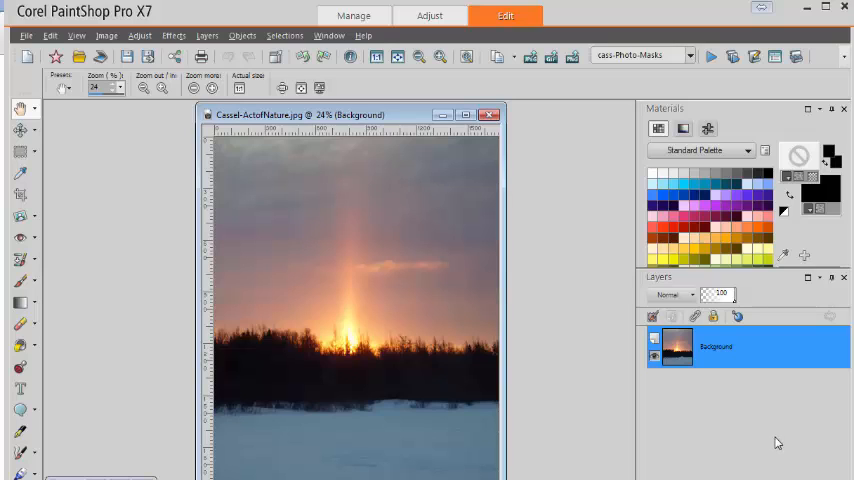
mouse_move(758, 454)
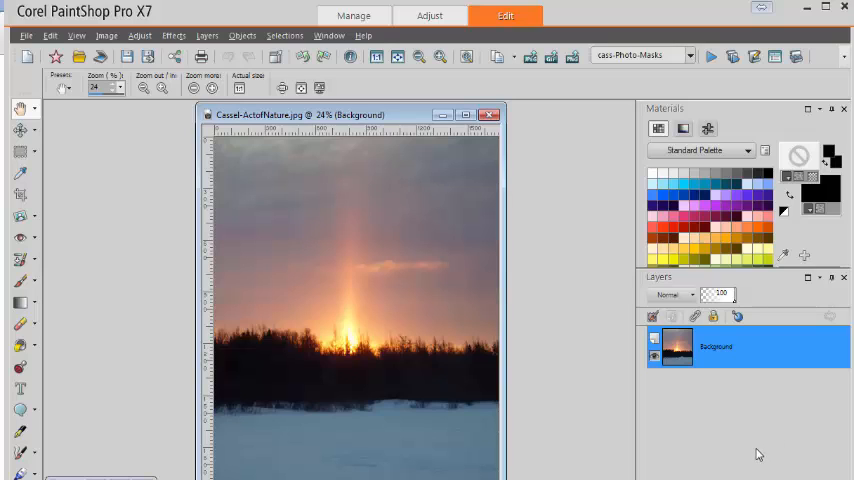
mouse_move(714, 438)
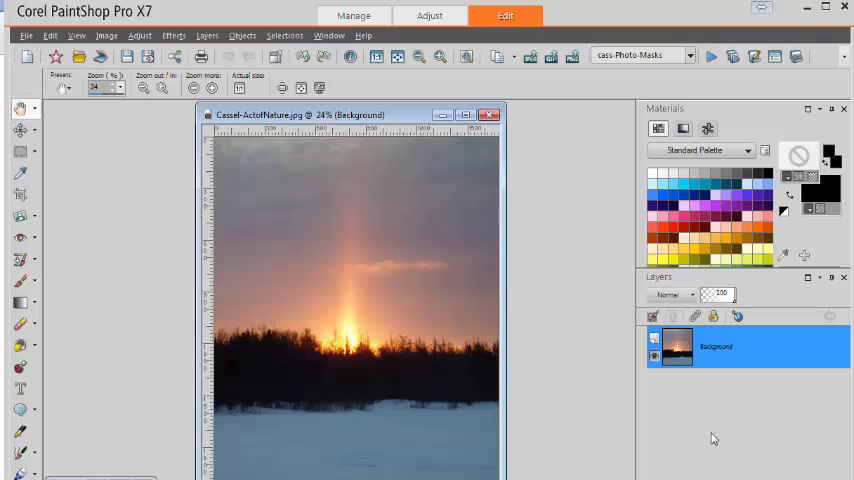
mouse_move(580, 382)
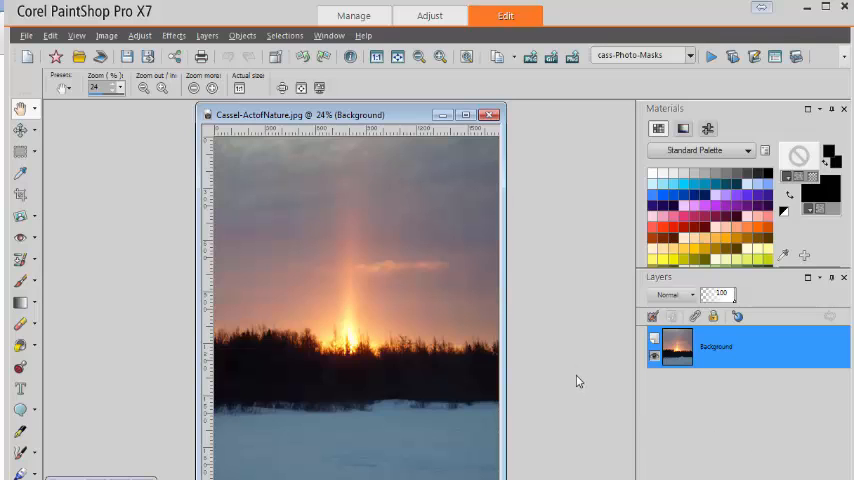
mouse_move(416, 120)
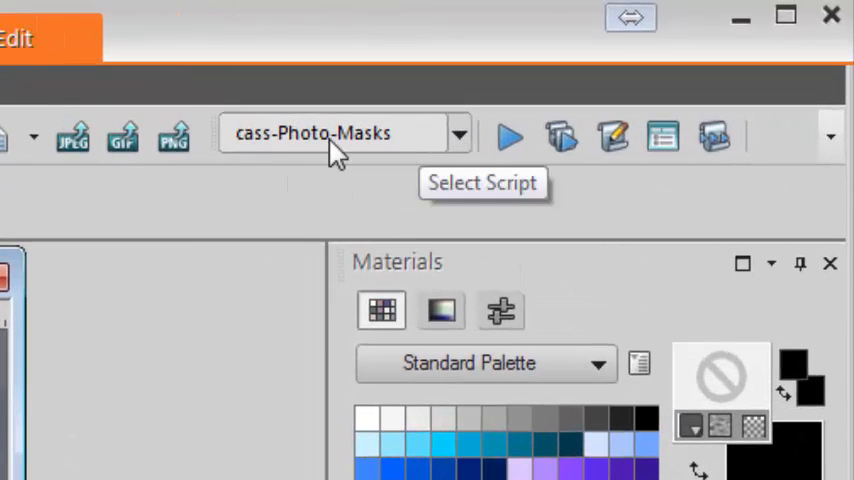
mouse_move(510, 138)
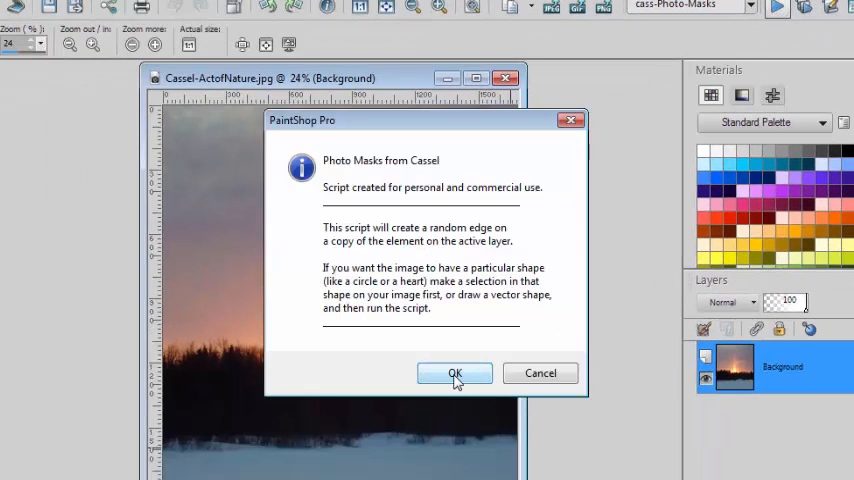
Confirm the cass-Photo-Masks script's description so it builds the random-edged sunset copy.
left_click(454, 372)
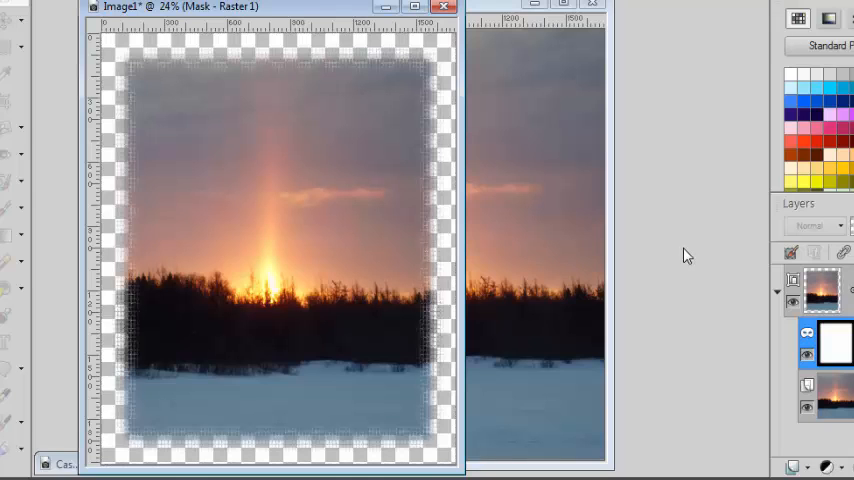
mouse_move(686, 260)
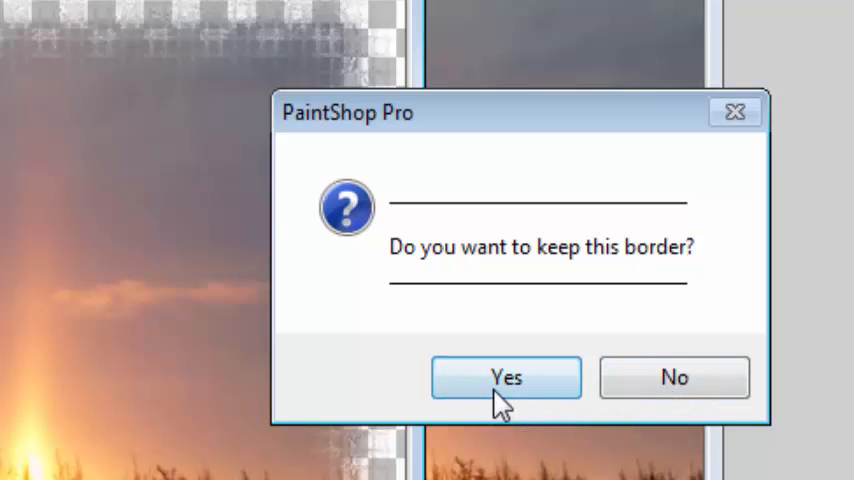
Answer Yes to keep the border, Yes to copy the mask as its own image, and close the final message.
left_click(506, 376)
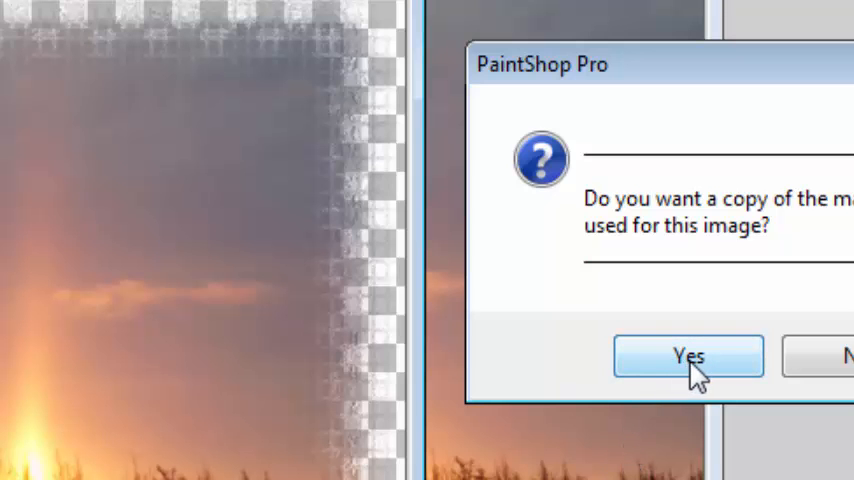
left_click(688, 356)
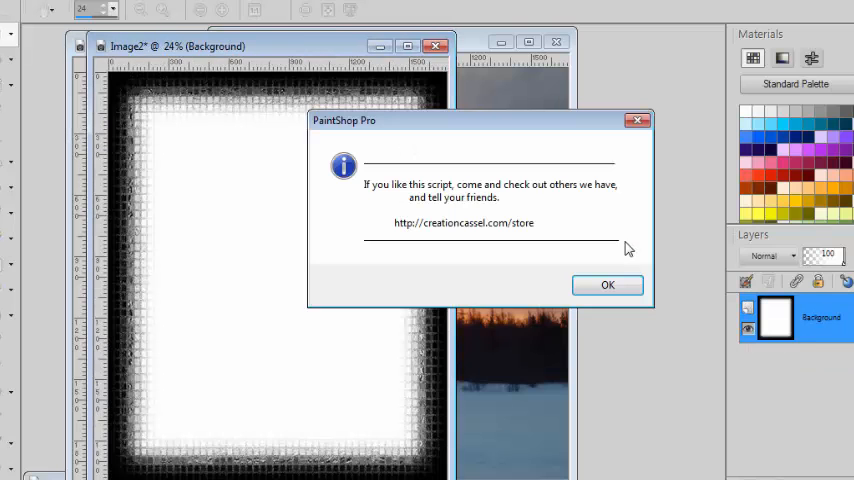
left_click(608, 284)
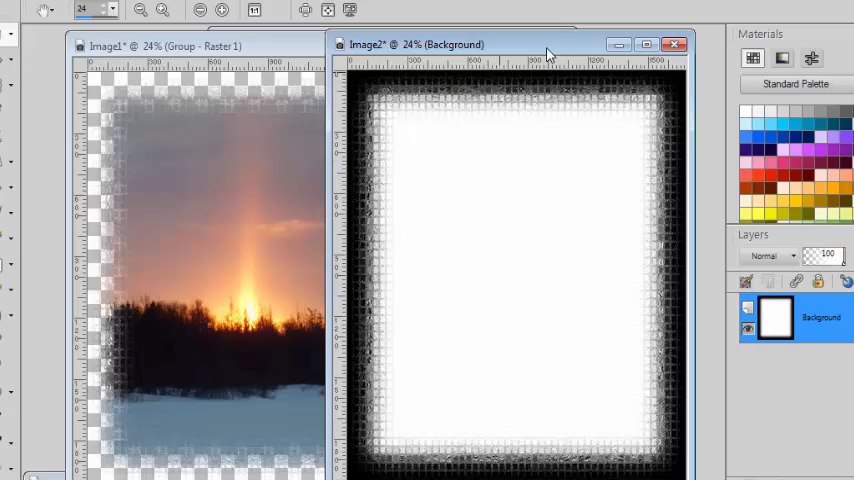
mouse_move(576, 52)
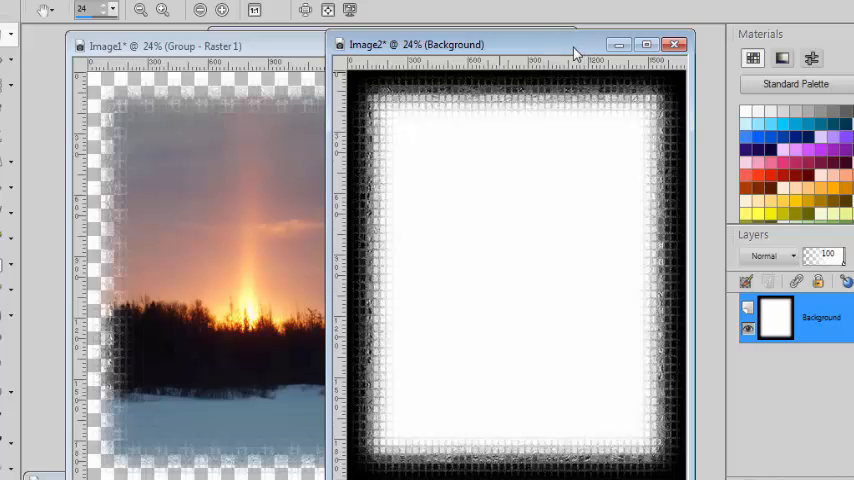
mouse_move(444, 110)
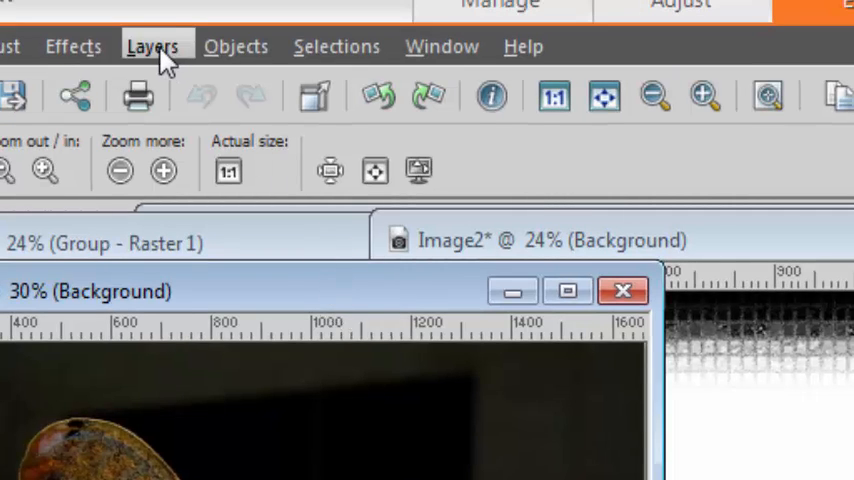
Add a mask layer to the moth photo from Image2's black-and-white mask, then minimize the window.
left_click(152, 46)
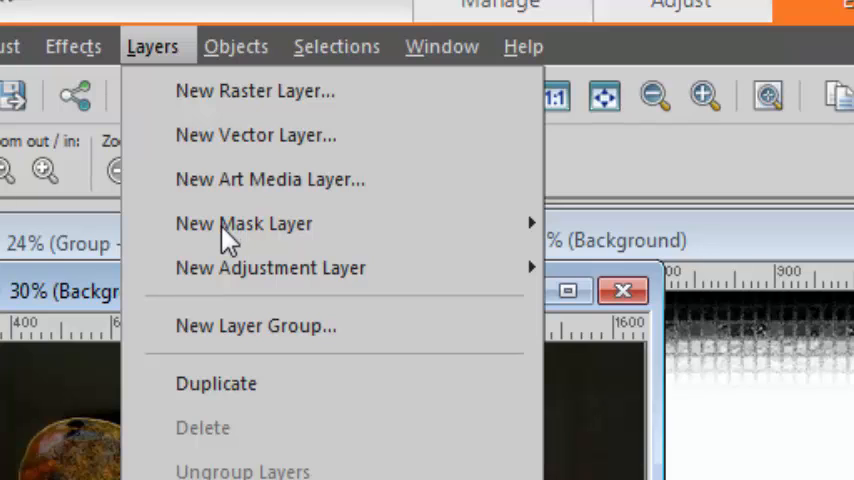
mouse_move(244, 224)
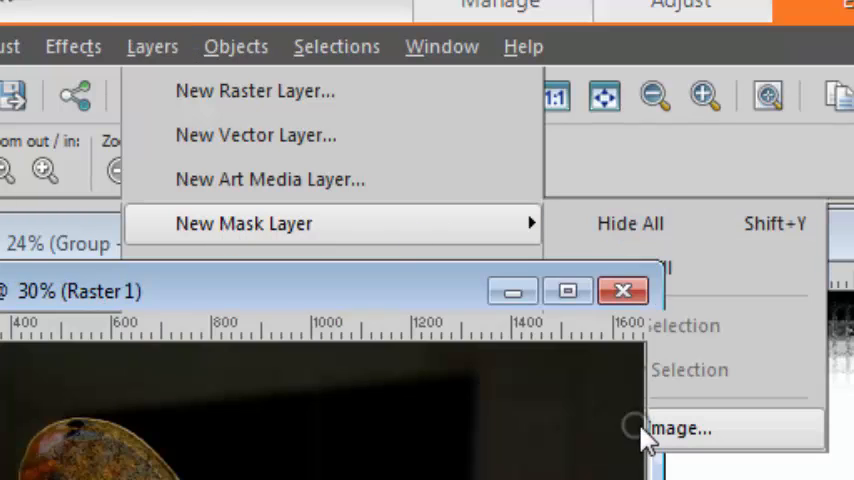
left_click(680, 428)
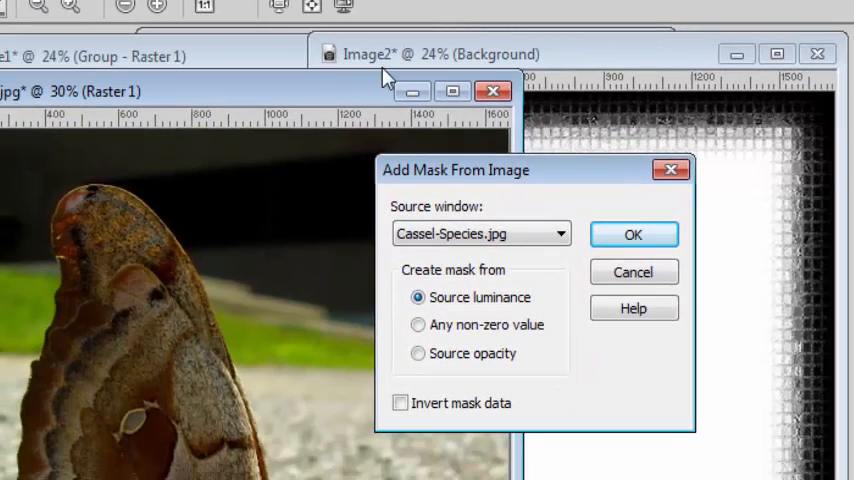
left_click(560, 232)
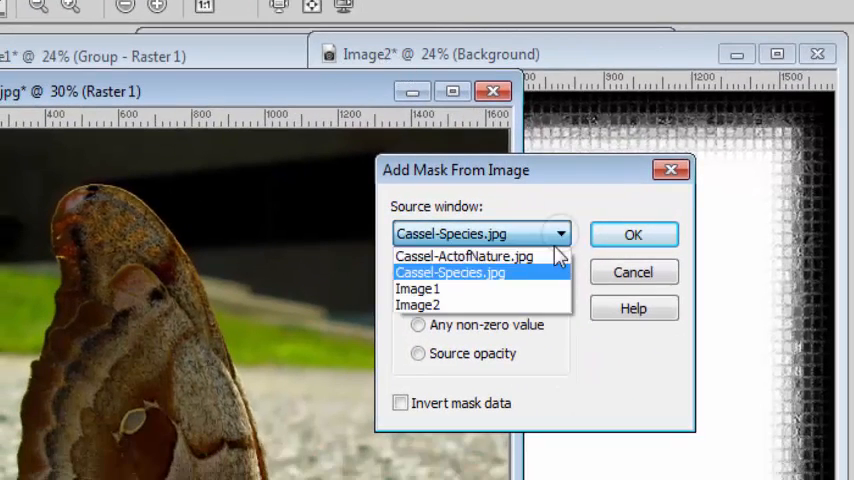
left_click(416, 304)
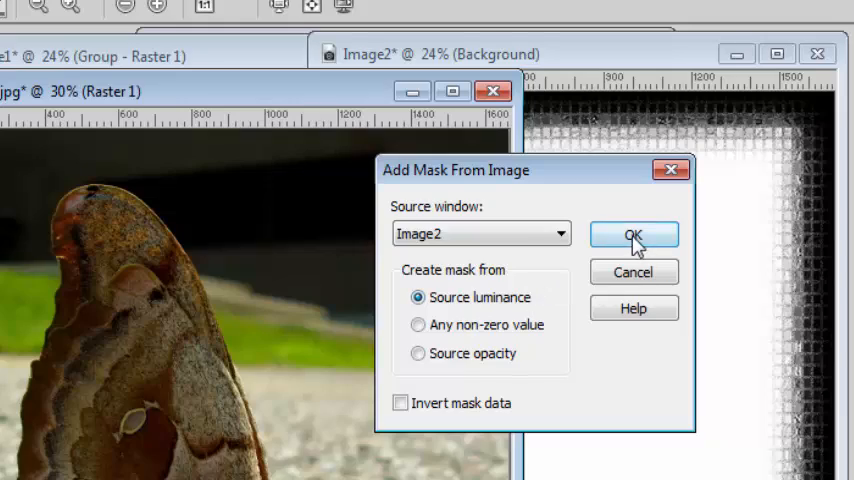
left_click(632, 234)
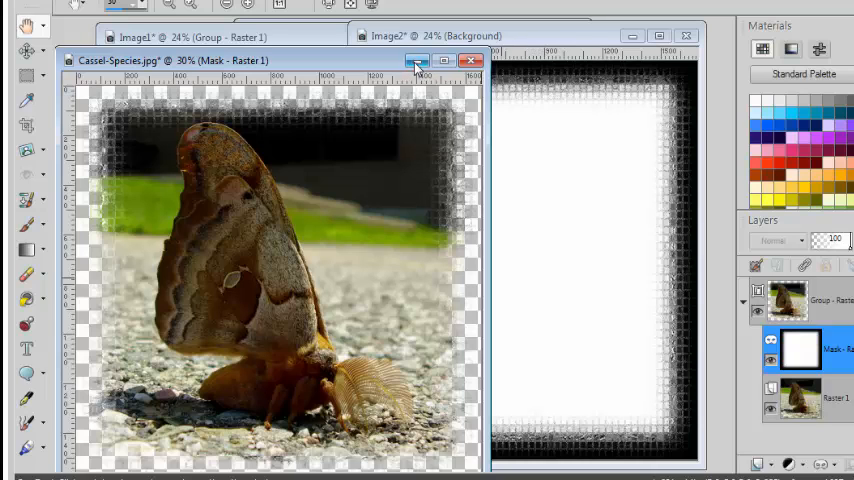
left_click(470, 60)
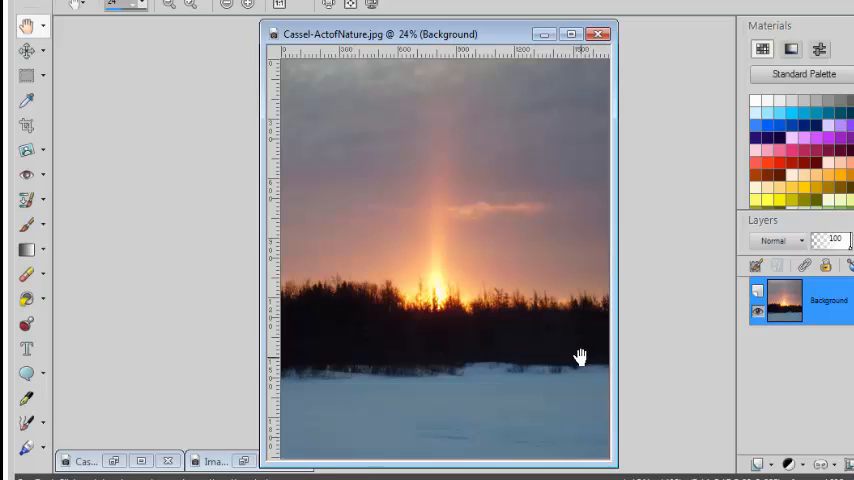
mouse_move(492, 444)
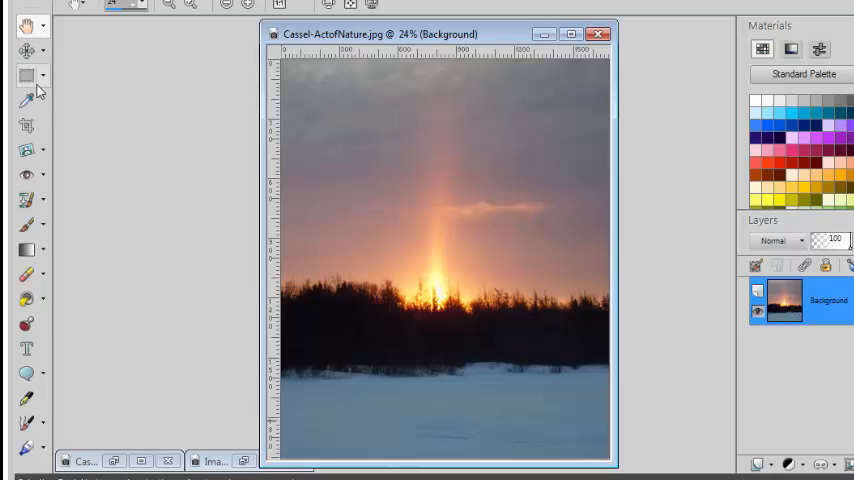
mouse_move(26, 78)
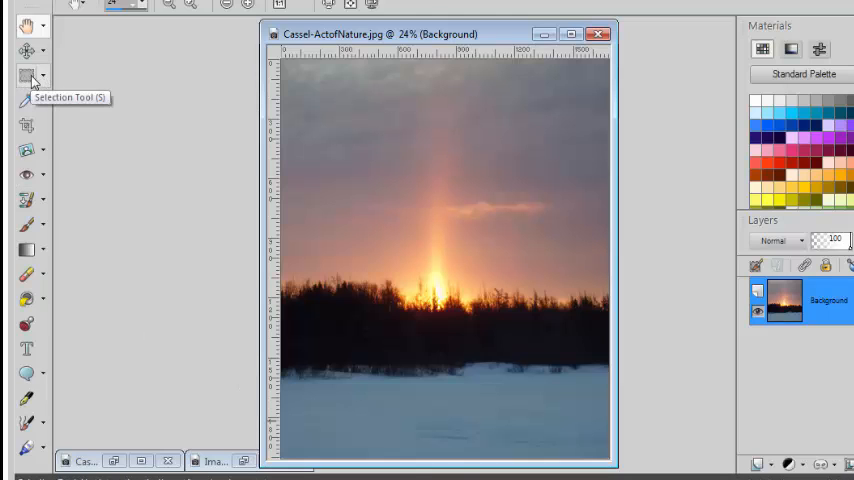
Drag an elliptical selection over the sunset photo with the Ellipse selection tool.
left_click(28, 76)
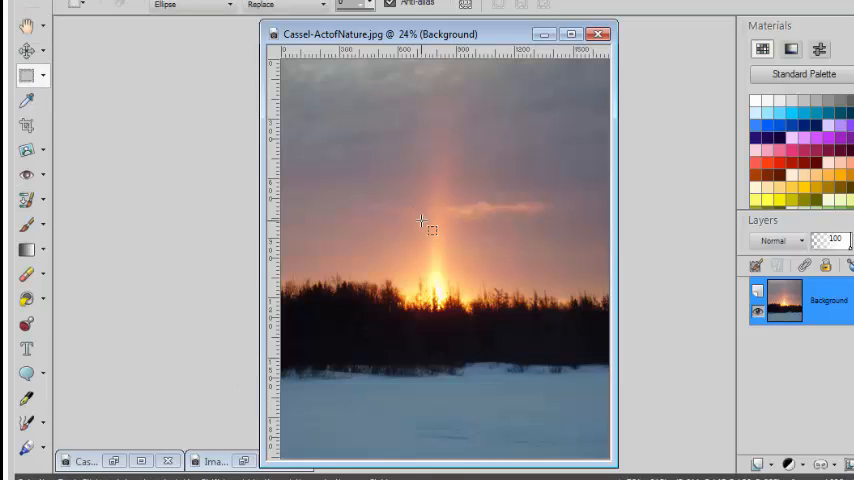
left_click_drag(420, 220, 510, 378)
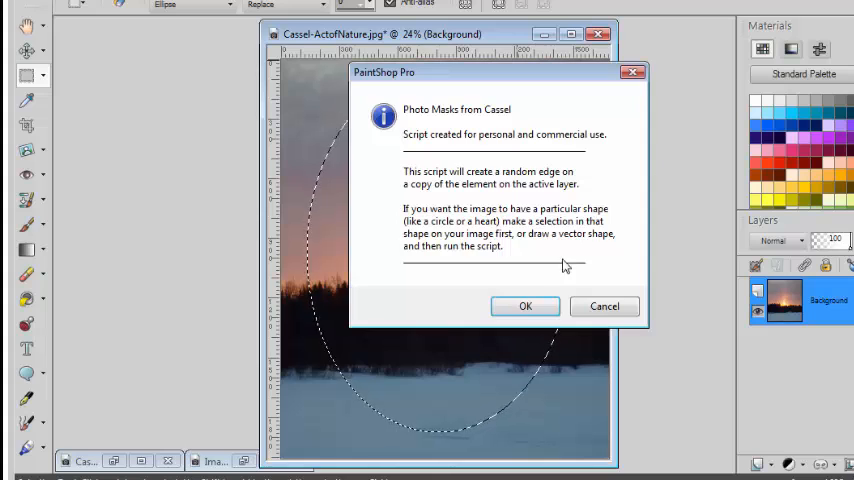
Run the script, answer No to the blocky oval border and Yes to the ragged feathered one.
left_click(524, 306)
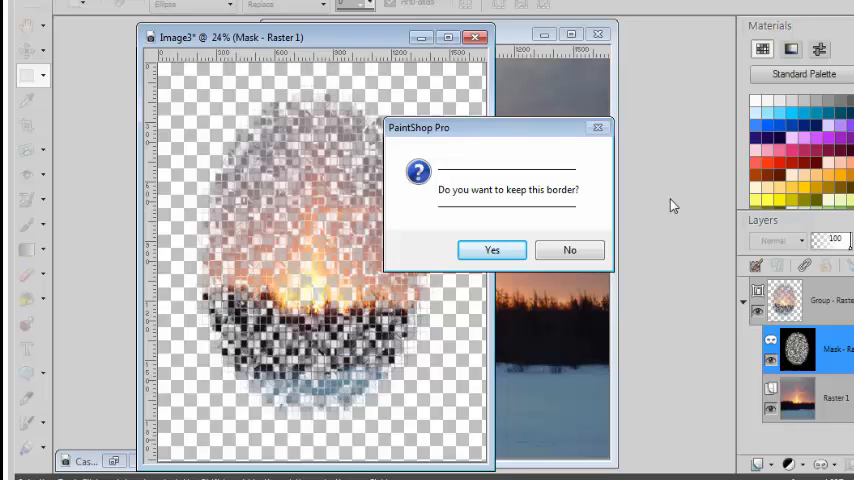
mouse_move(622, 190)
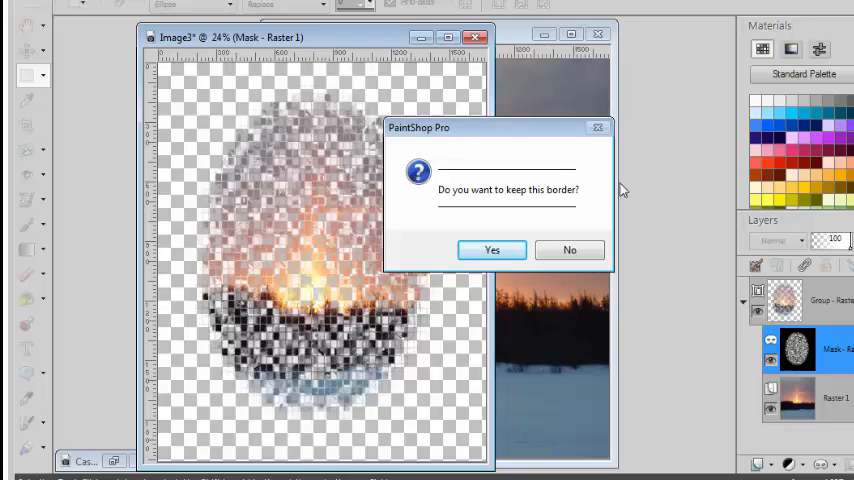
mouse_move(618, 280)
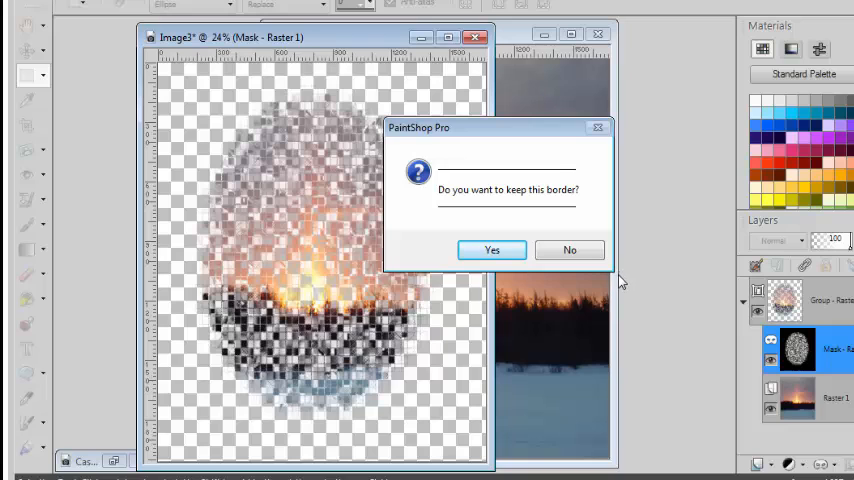
mouse_move(558, 196)
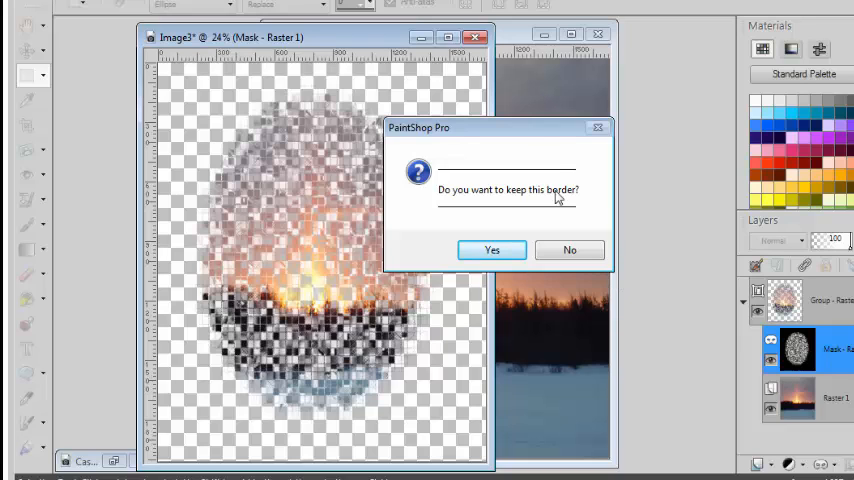
mouse_move(528, 150)
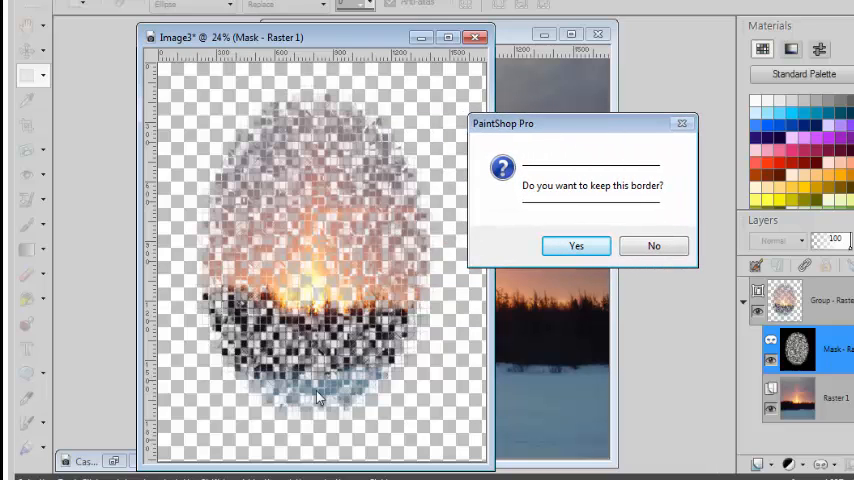
mouse_move(404, 318)
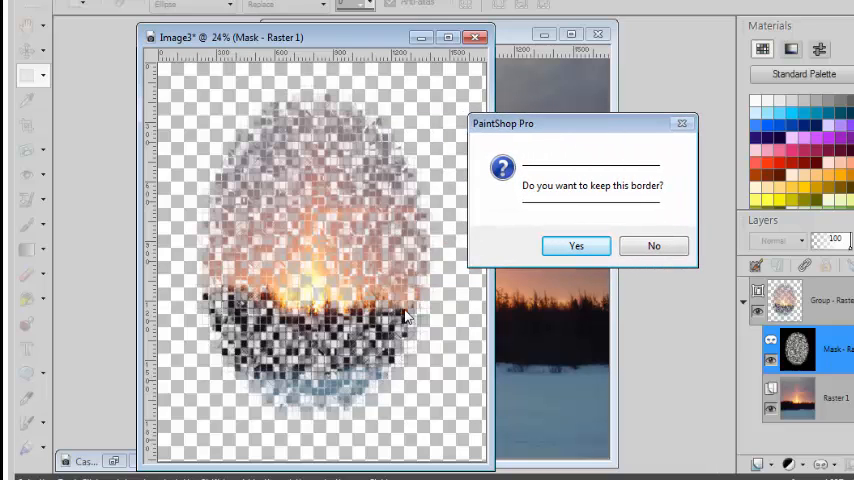
mouse_move(364, 264)
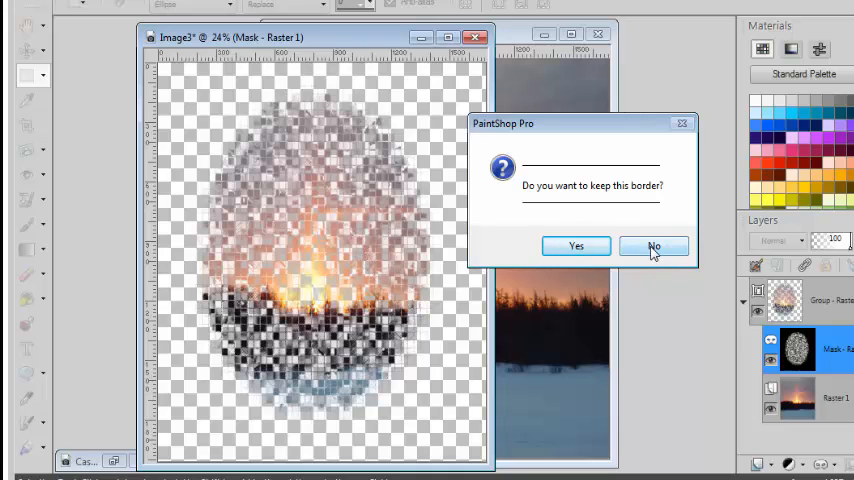
left_click(652, 246)
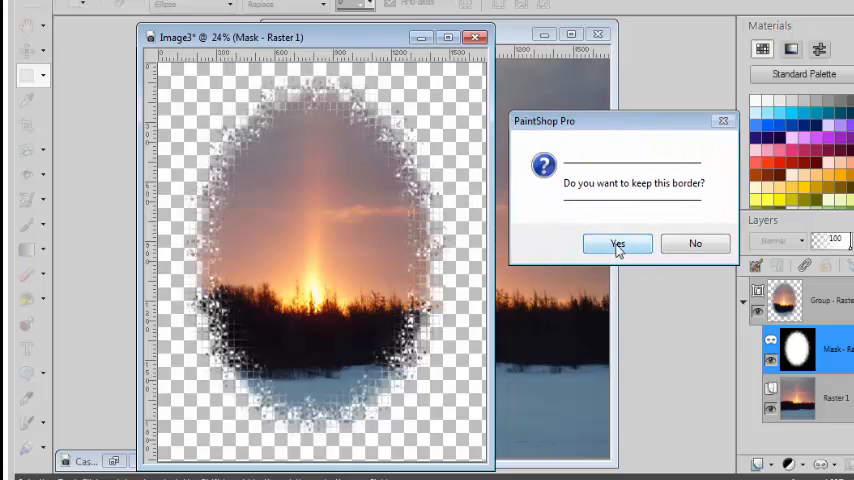
left_click(616, 244)
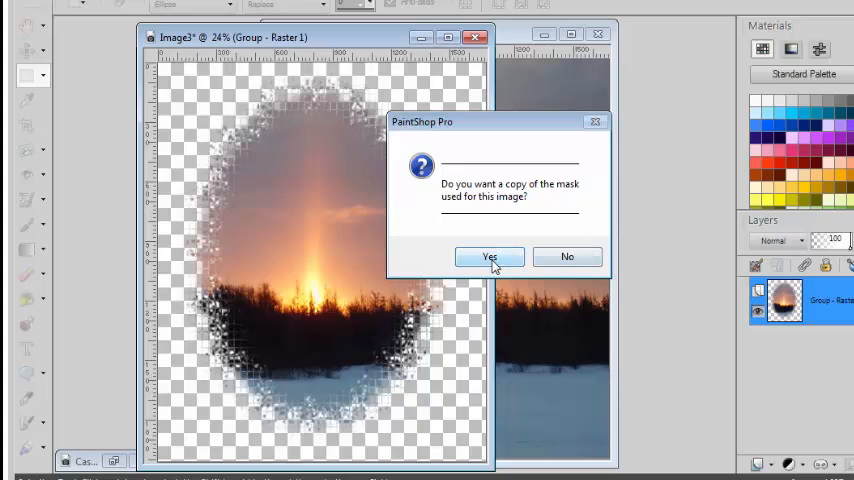
Answer Yes so the oval mask is copied out as a separate black-and-white image.
left_click(488, 256)
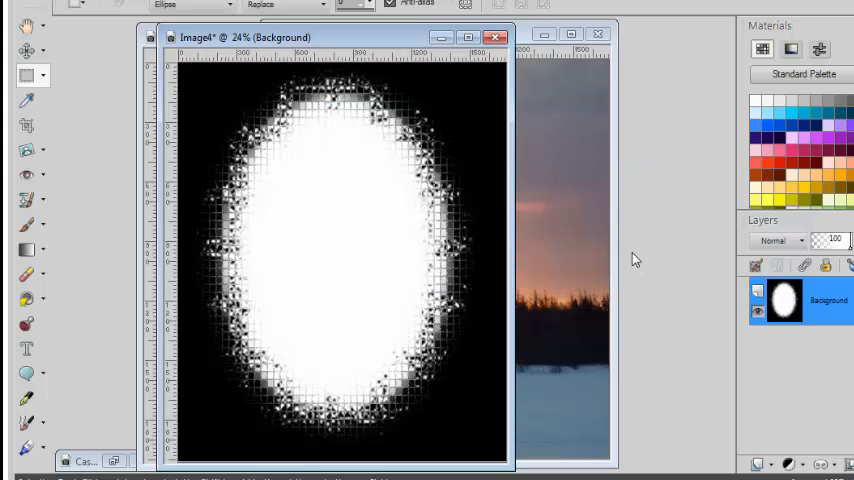
mouse_move(310, 324)
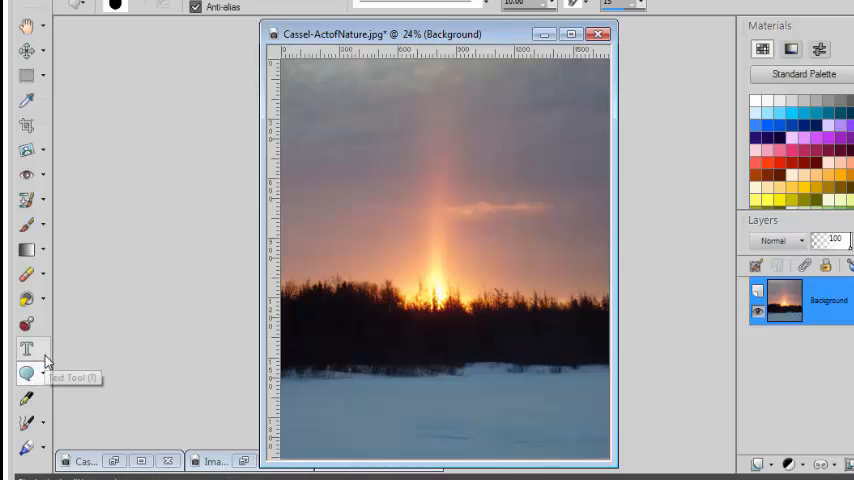
Choose the cass-heart shape in the Preset Shape tool's shape library.
left_click(28, 372)
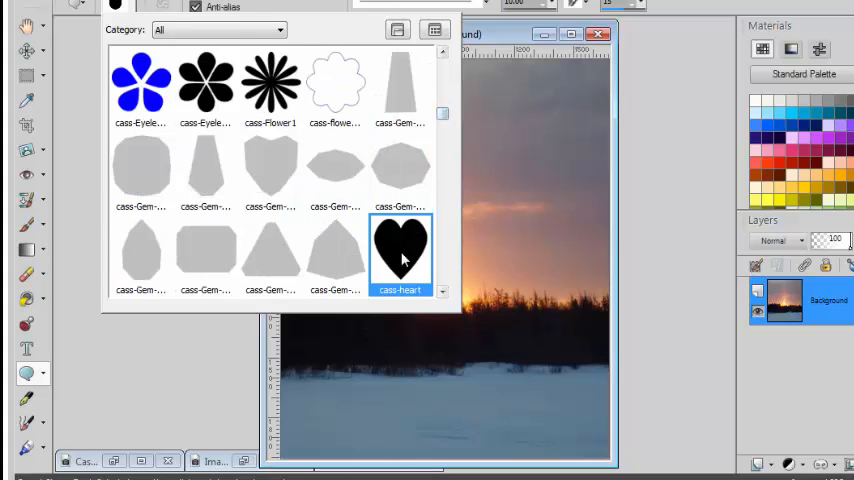
left_click(400, 256)
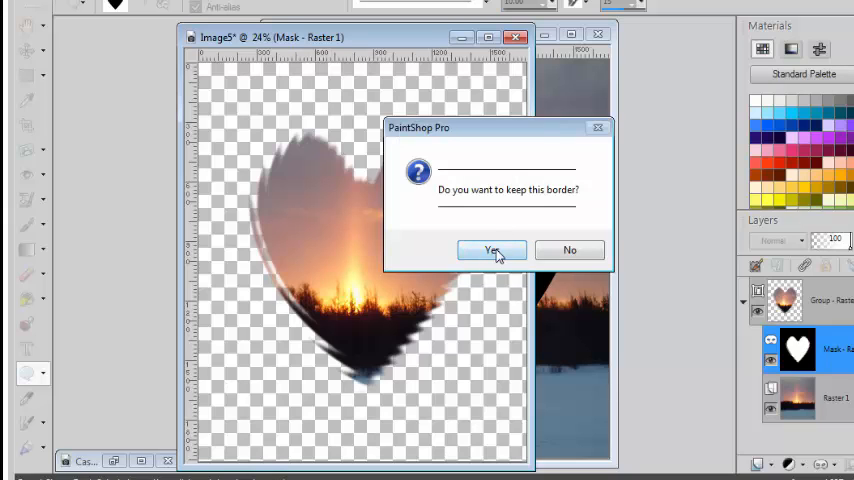
Answer Yes to keep the heart border, Yes to copy the heart mask, and close the final message.
left_click(492, 250)
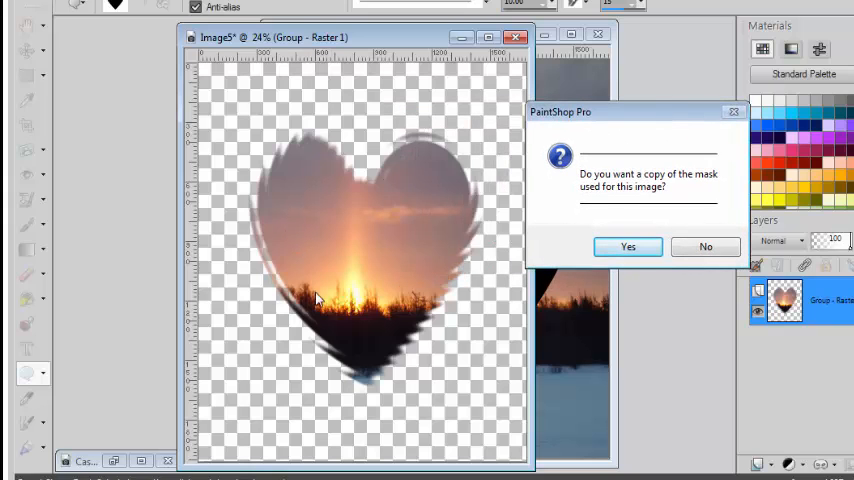
mouse_move(490, 106)
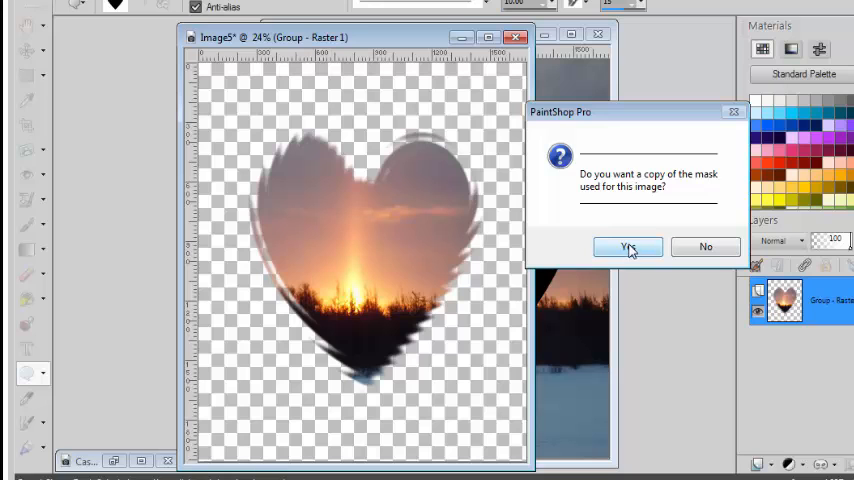
left_click(628, 246)
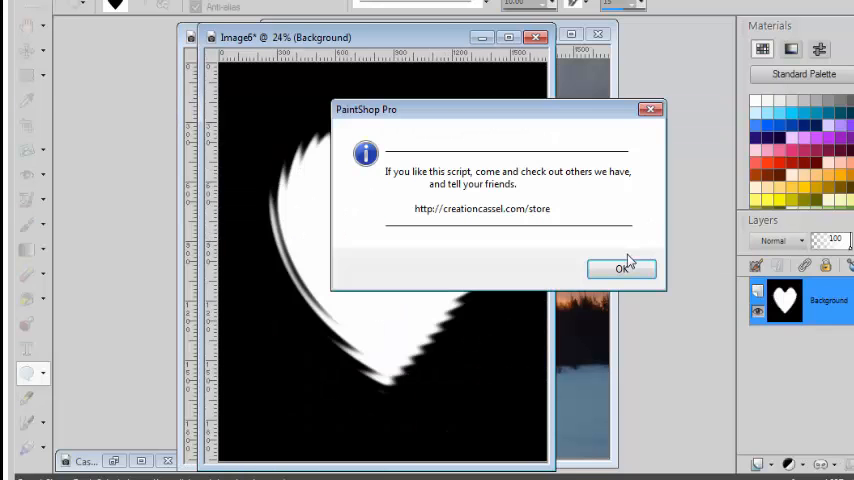
left_click(622, 268)
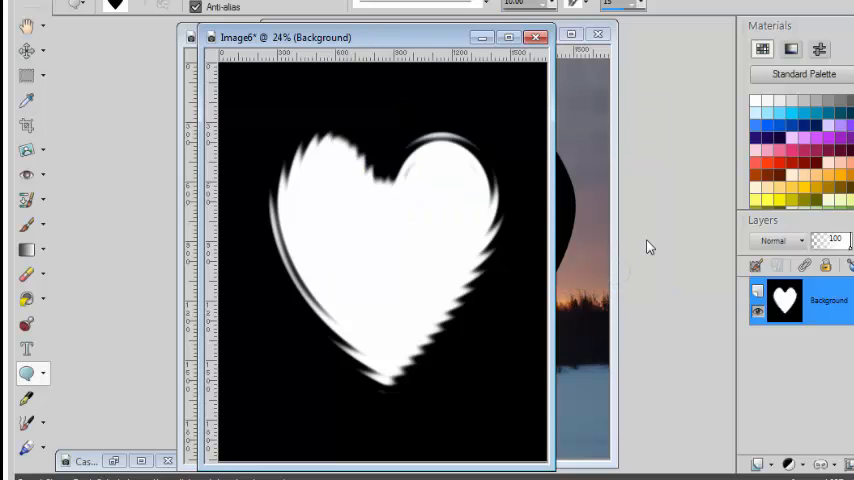
mouse_move(642, 256)
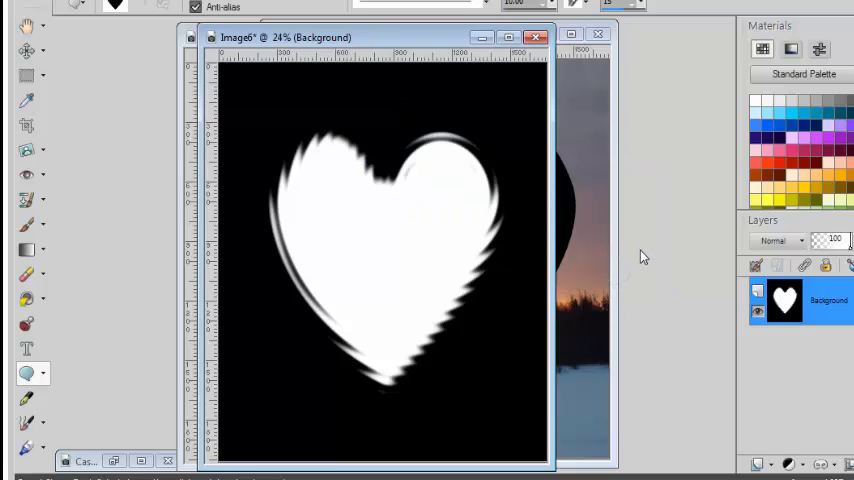